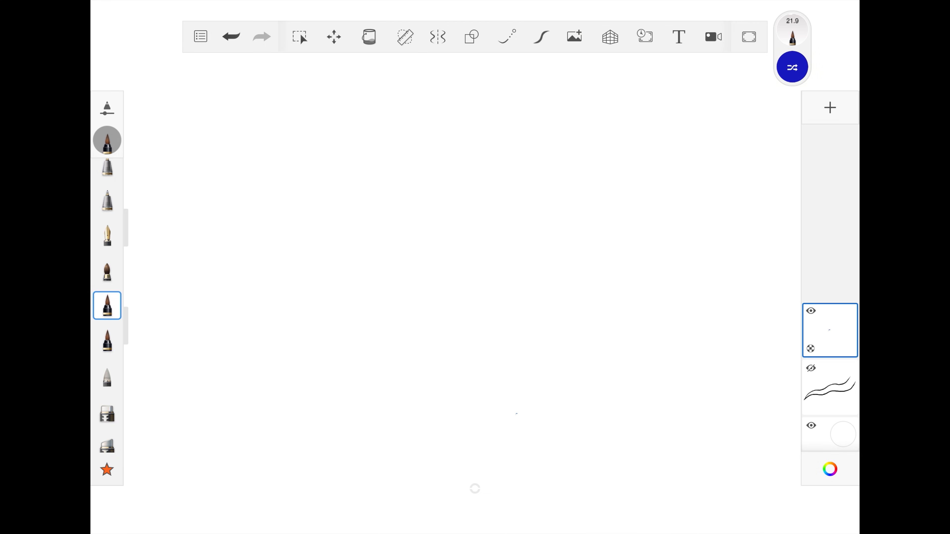
Select the ink pen brush to start drawing blue-to-purple practice strokes on the top layer.
click(540, 36)
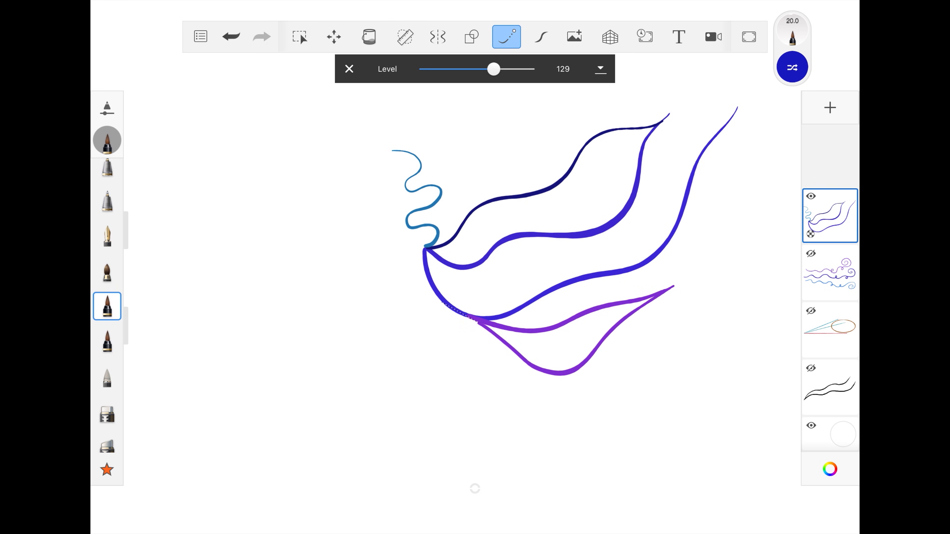
Add a layer, choose the chisel brush and space the figure-8s apart with Transform.
click(810, 196)
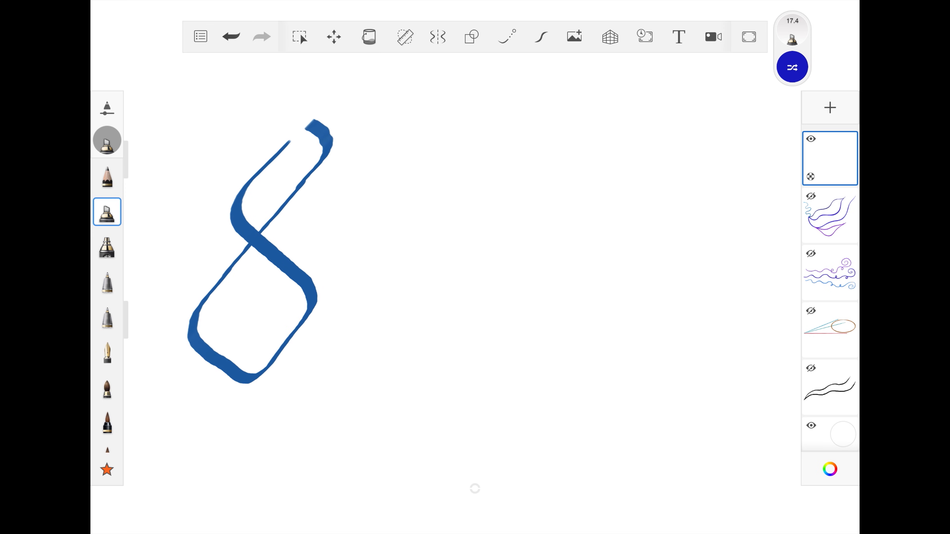
click(540, 37)
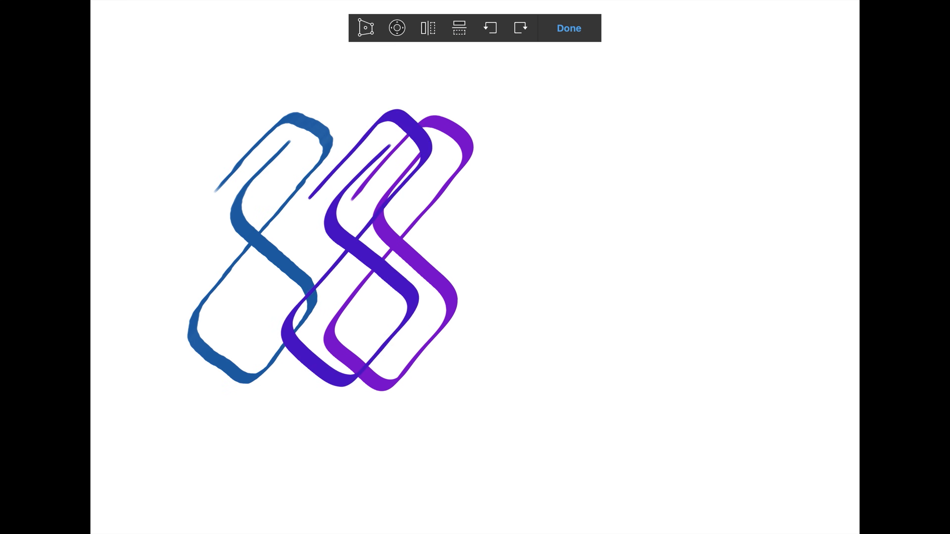
click(568, 28)
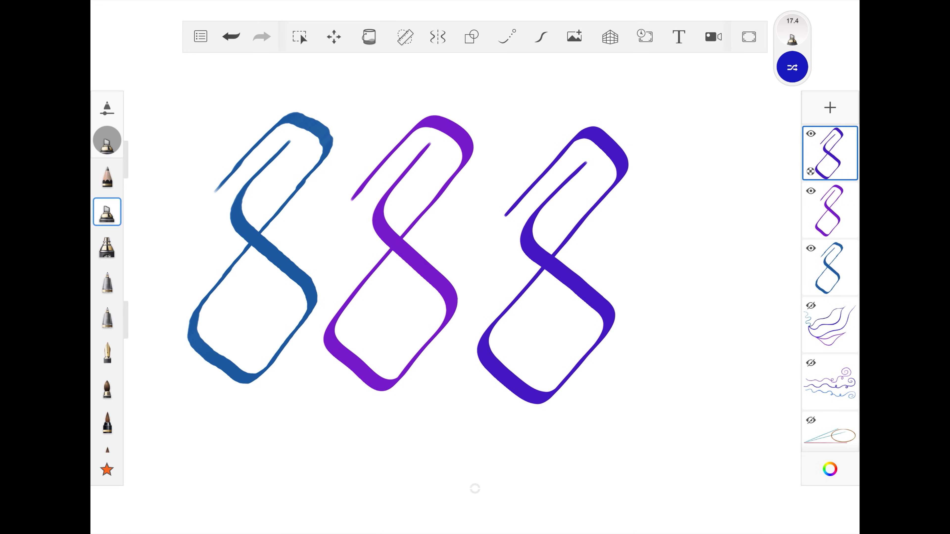